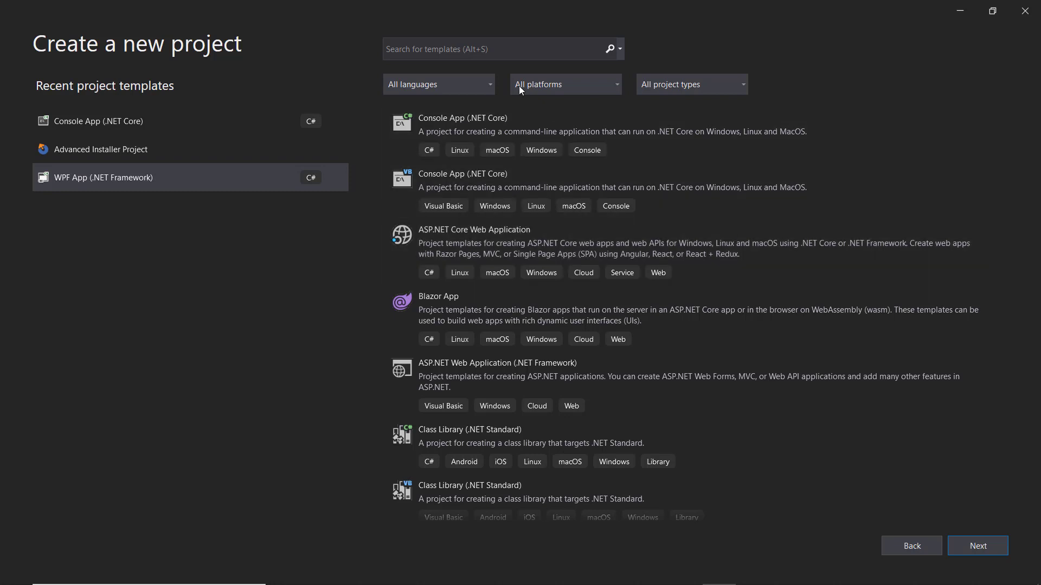
Create a 'Setup Project for WiX v3' named WiXSetup from the template search
type("wix")
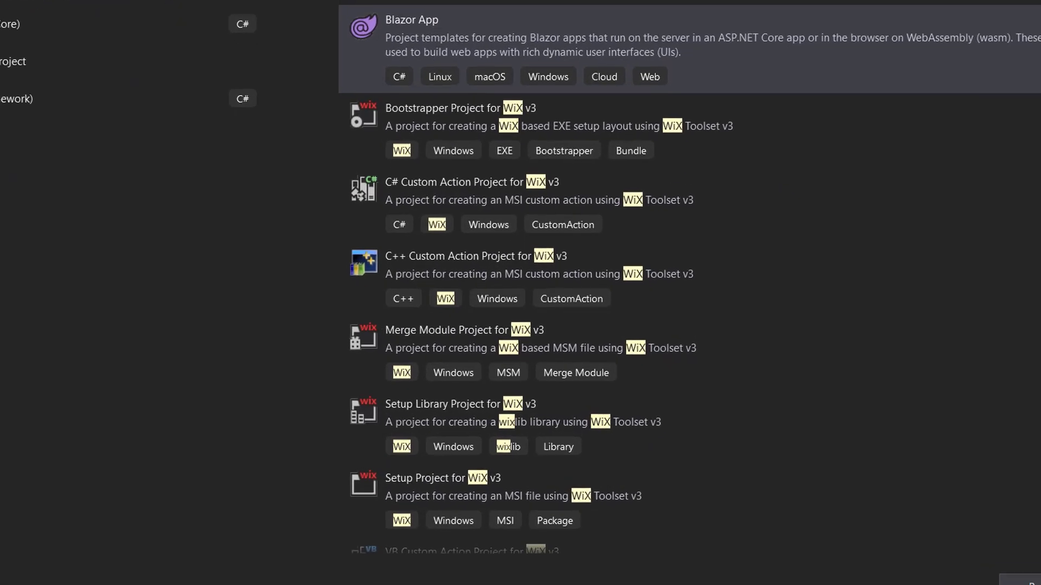
scroll("down", 3)
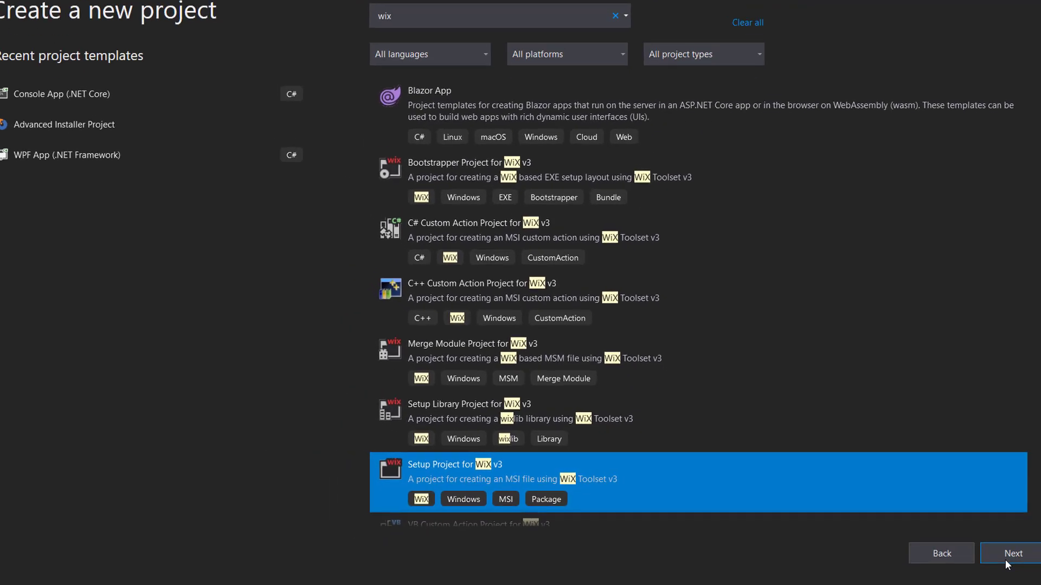
left_click(1011, 553)
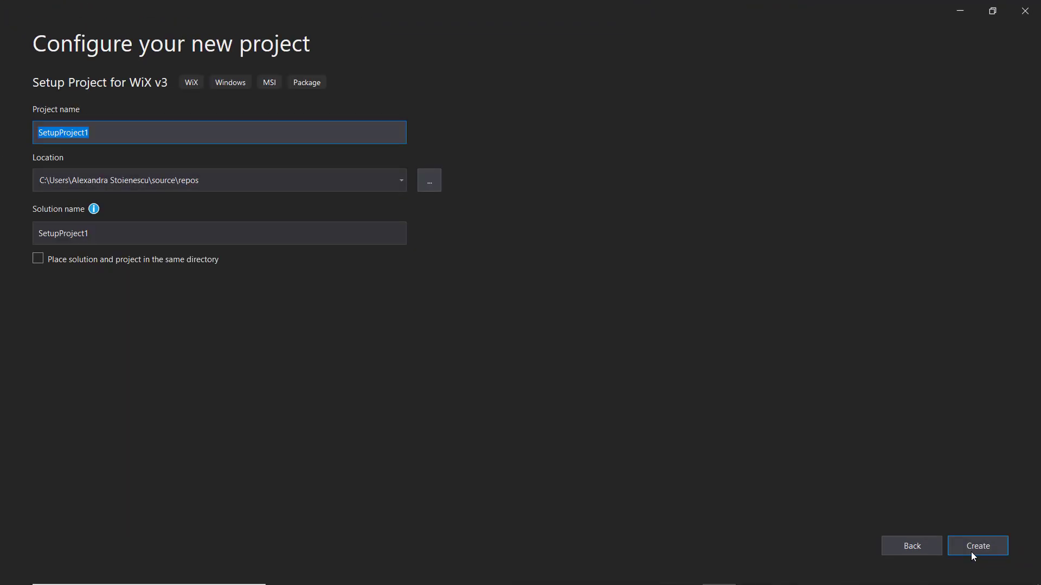
type("WiXSet")
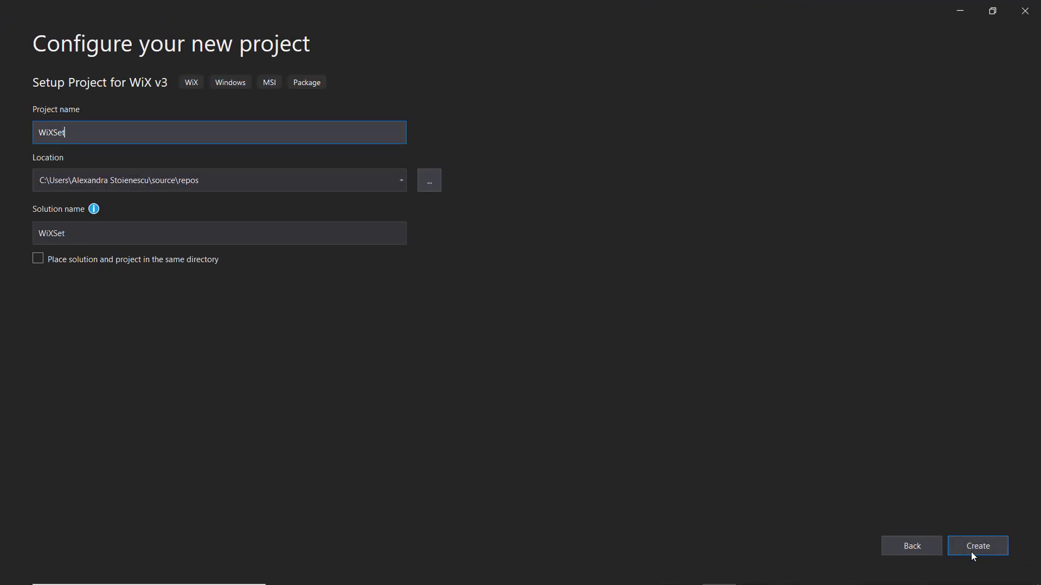
type("up")
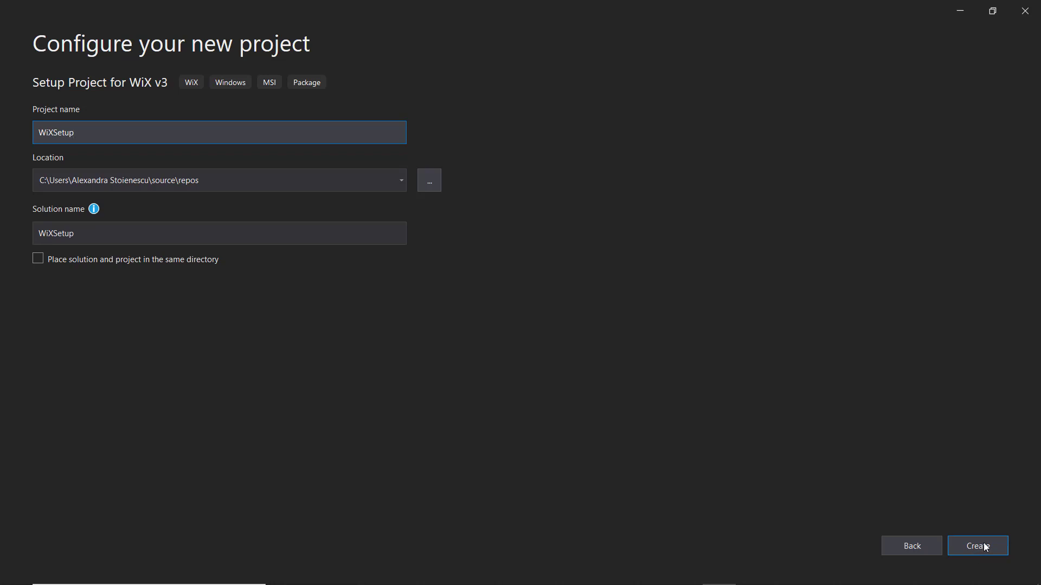
left_click(976, 546)
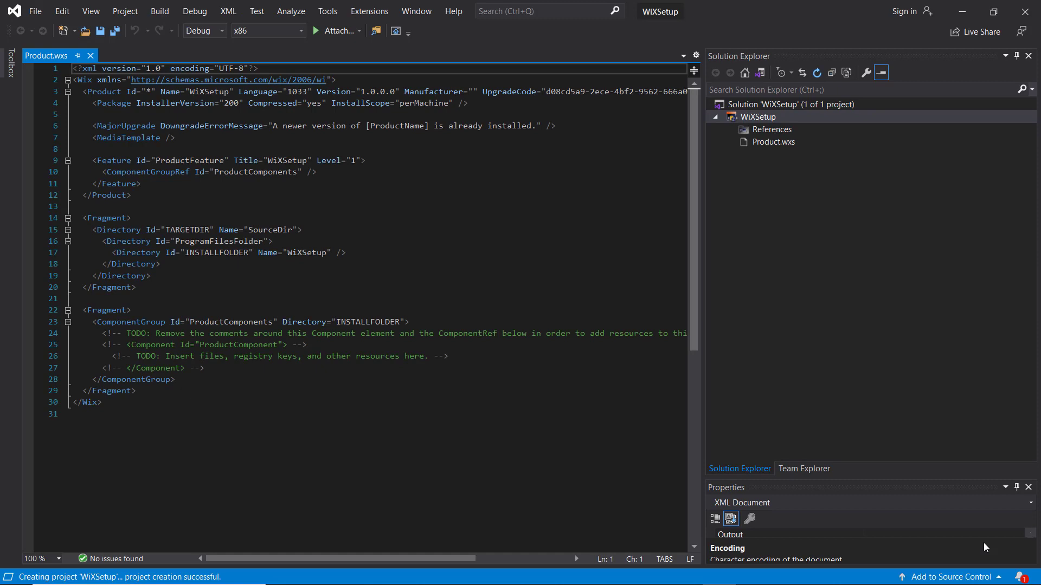
Convert the WiXSetup project into the Advanced Installer project WiXSetup_advinst
left_click(756, 117)
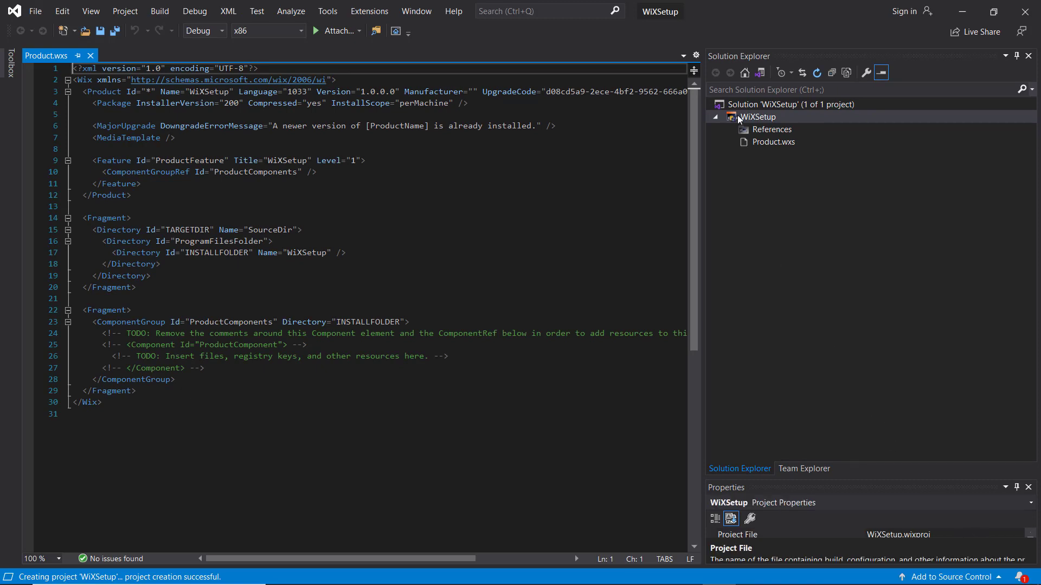
right_click(755, 117)
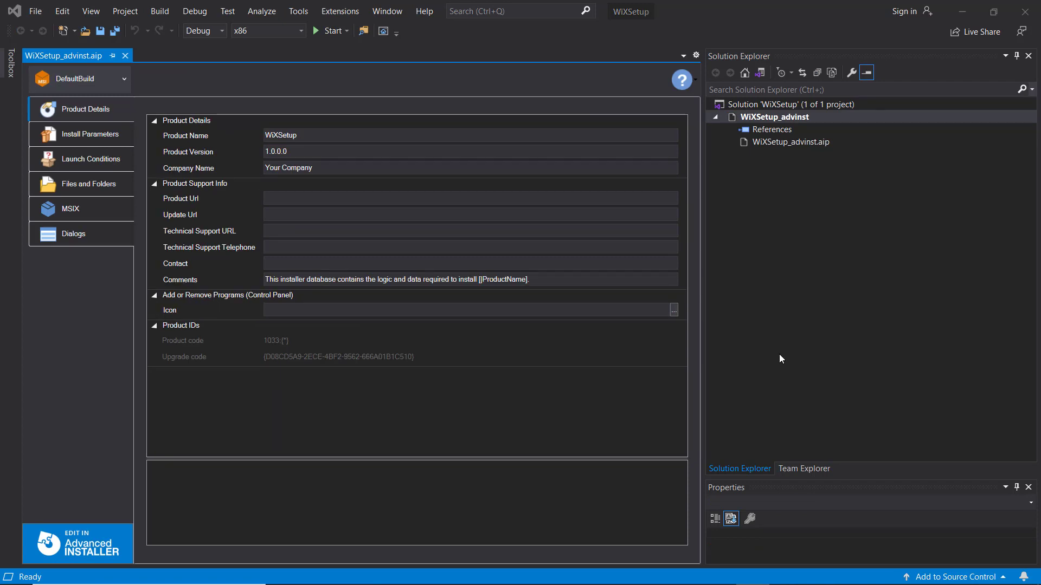
mouse_move(763, 148)
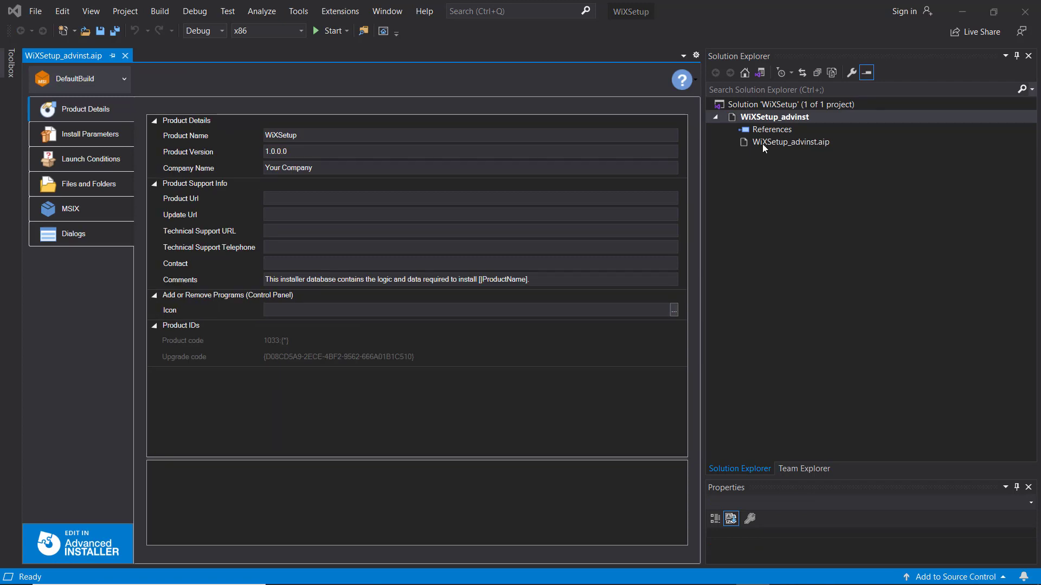
Edit WiXSetup_advinst.aip in the standalone Advanced Installer 18.0 editor
right_click(792, 142)
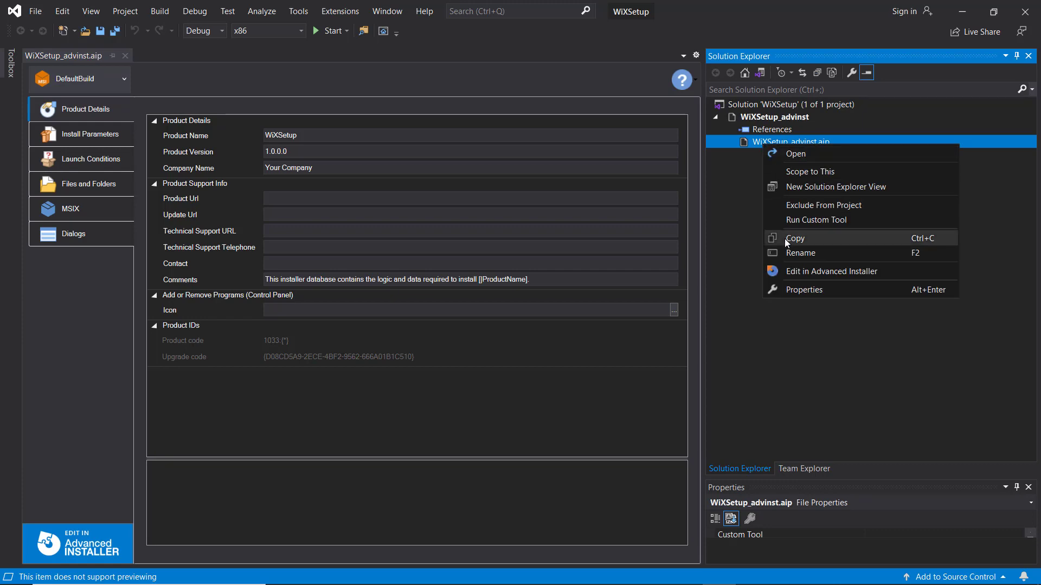
left_click(831, 271)
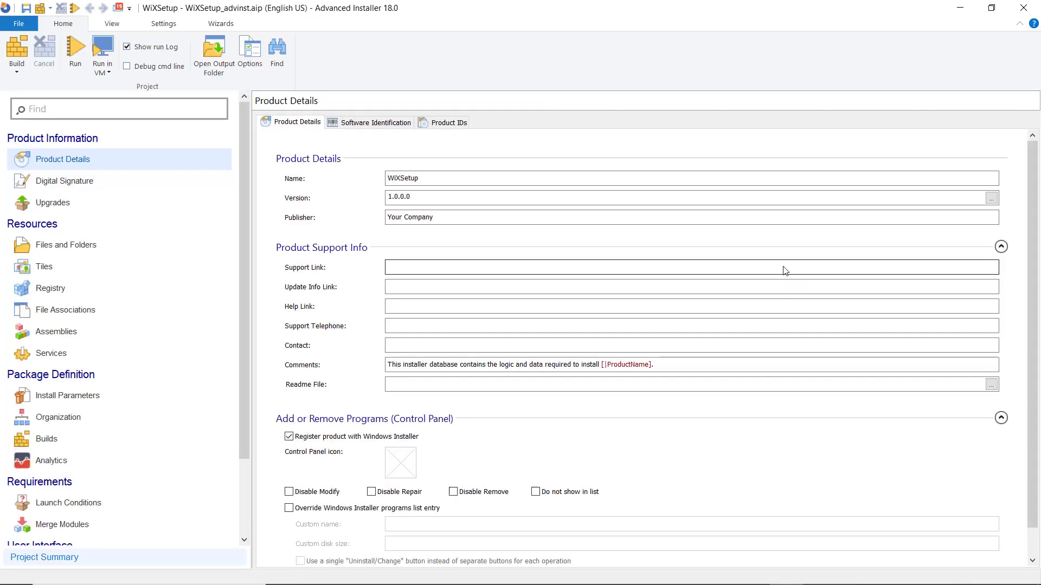